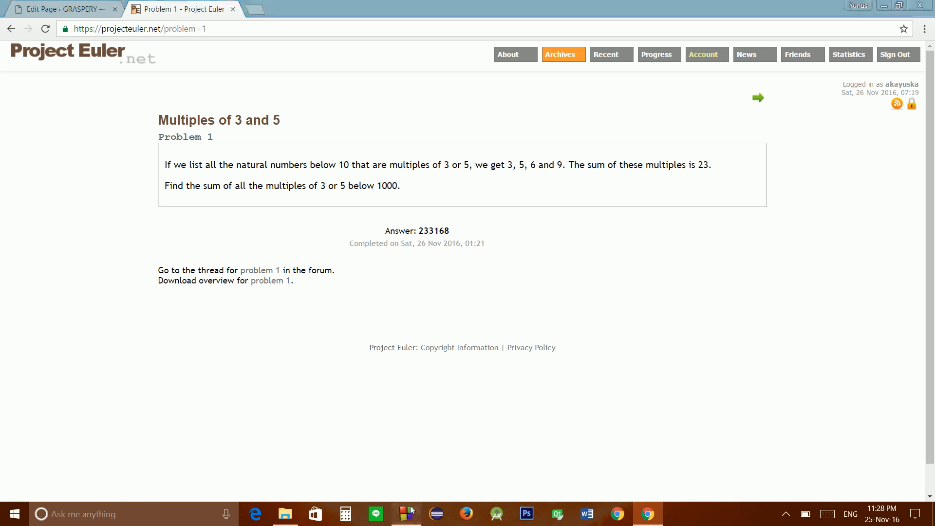
# Return from the Project Euler page to the youtube.cpp code in Code::Blocks
pyautogui.click(405, 513)
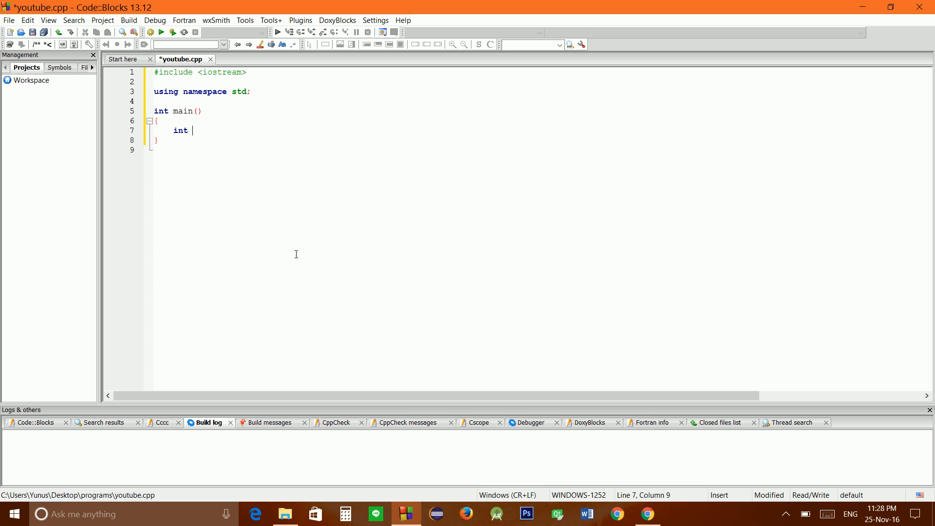
# Declare int number = 1000 inside main
pyautogui.write('number =')
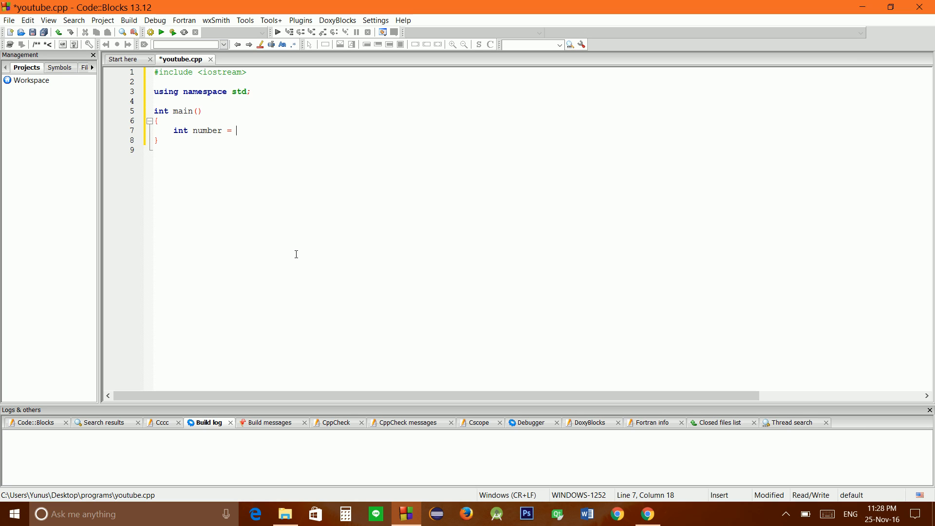
pyautogui.write('1000;')
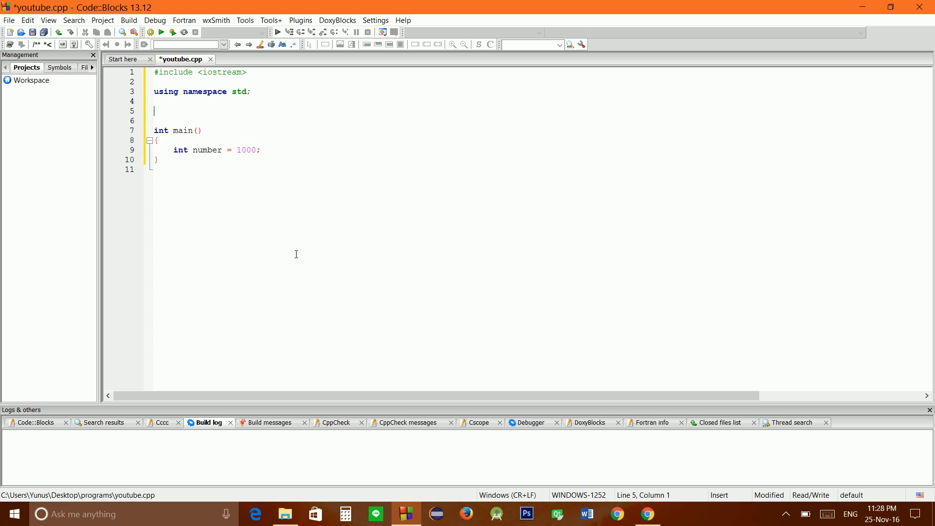
# Write void multiples(int num) with an empty body above main
pyautogui.write('void')
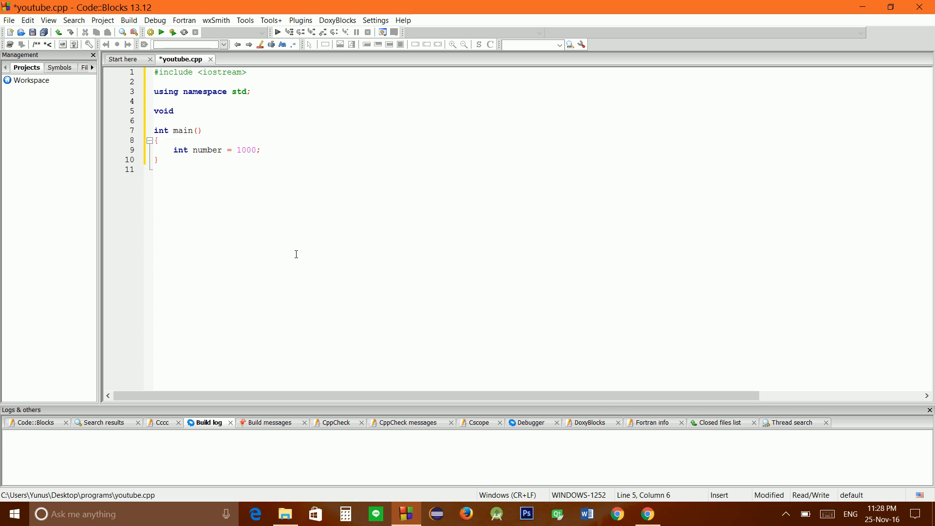
pyautogui.write('multiples(')
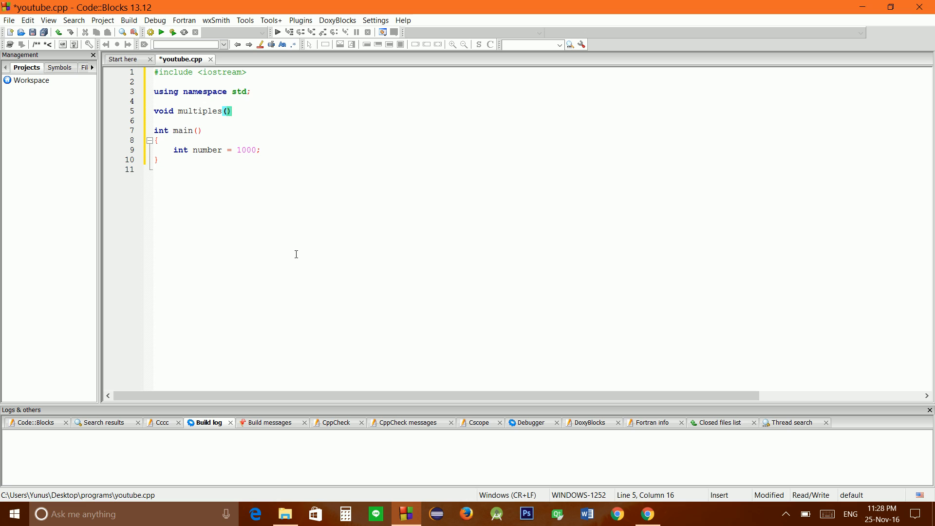
pyautogui.write('int')
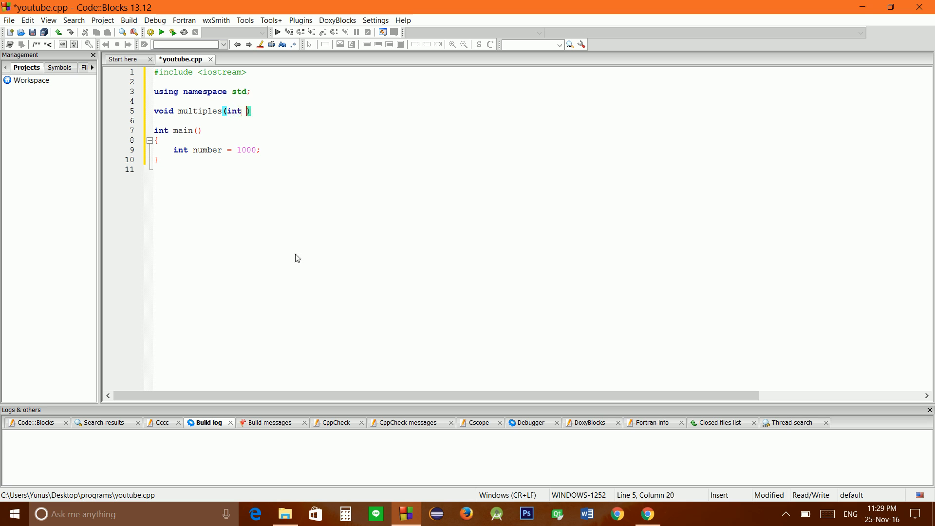
pyautogui.write('num')
pyautogui.click(542, 120)
pyautogui.write('{')
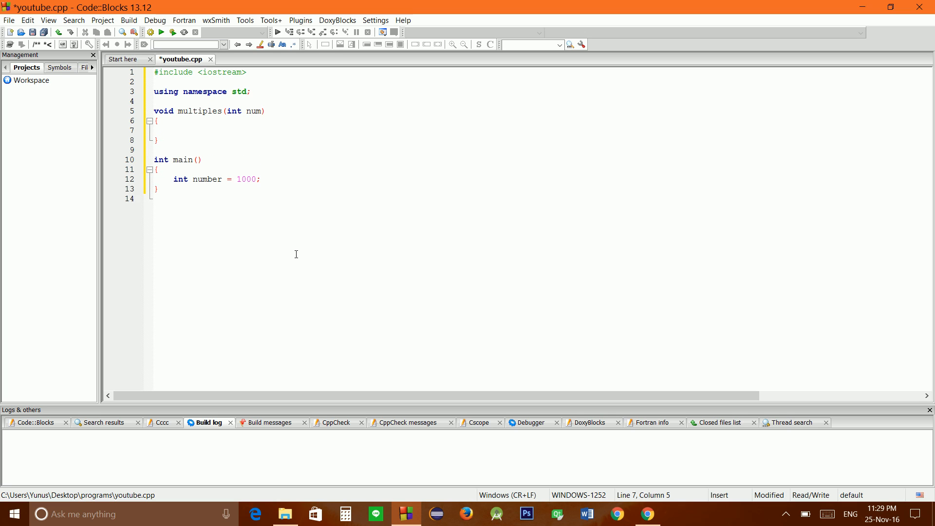
pyautogui.click(173, 130)
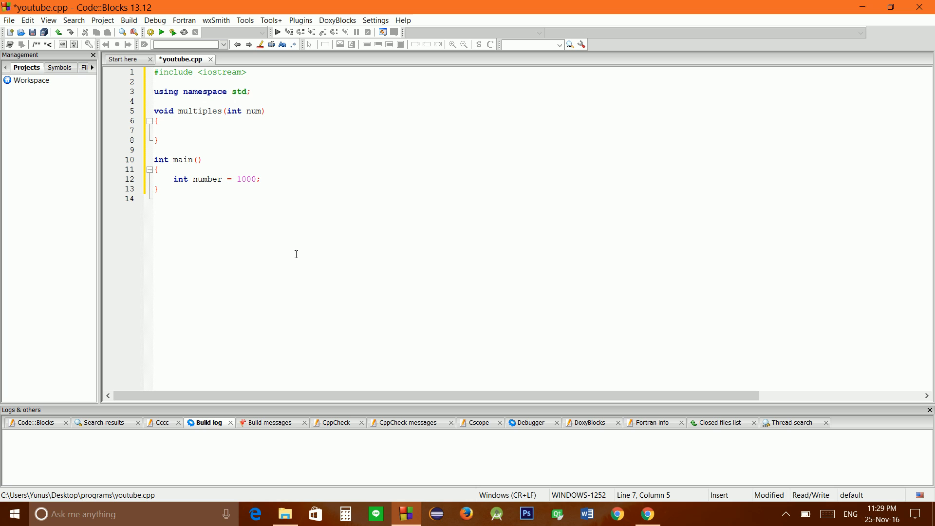
pyautogui.click(173, 130)
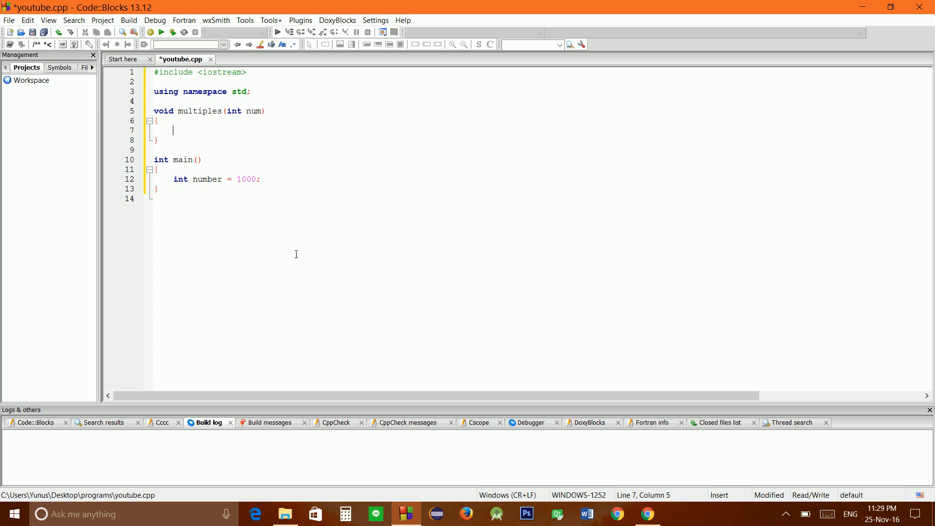
# Declare int sum = 0 inside multiples
pyautogui.write('int sum')
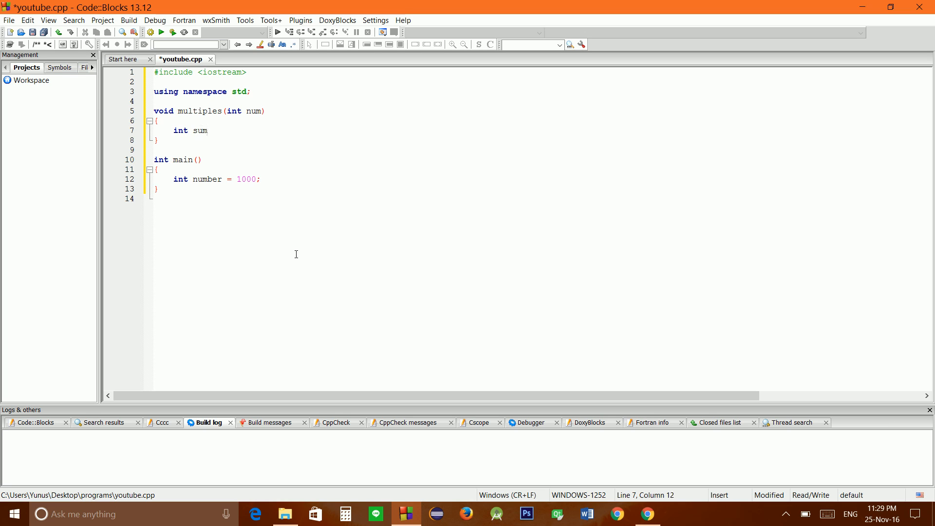
pyautogui.write('=')
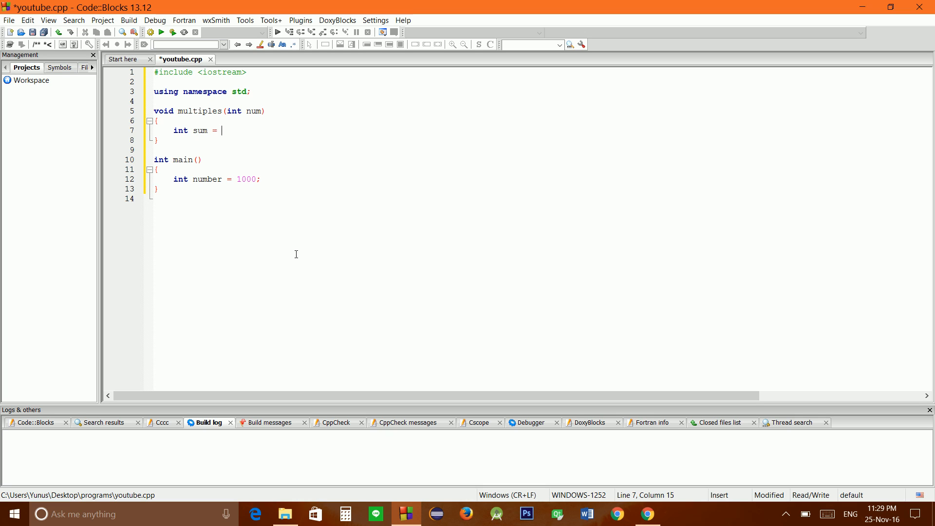
pyautogui.write('0;')
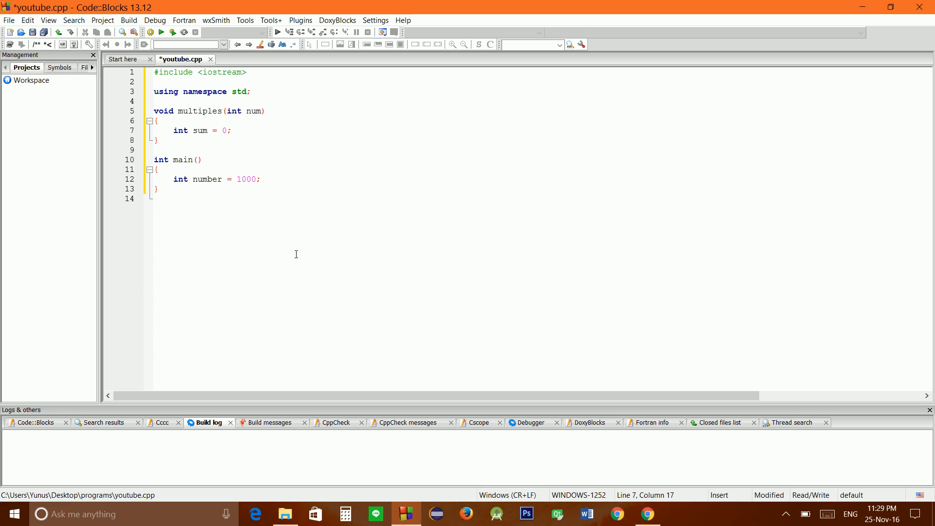
# Add an empty for loop with int x = 0, x < num, x++
pyautogui.write('for (')
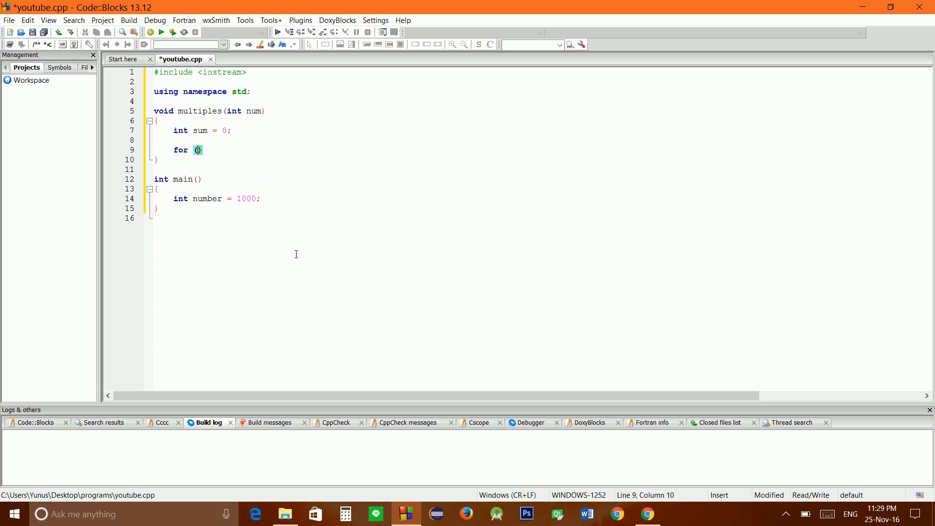
pyautogui.write('int x =')
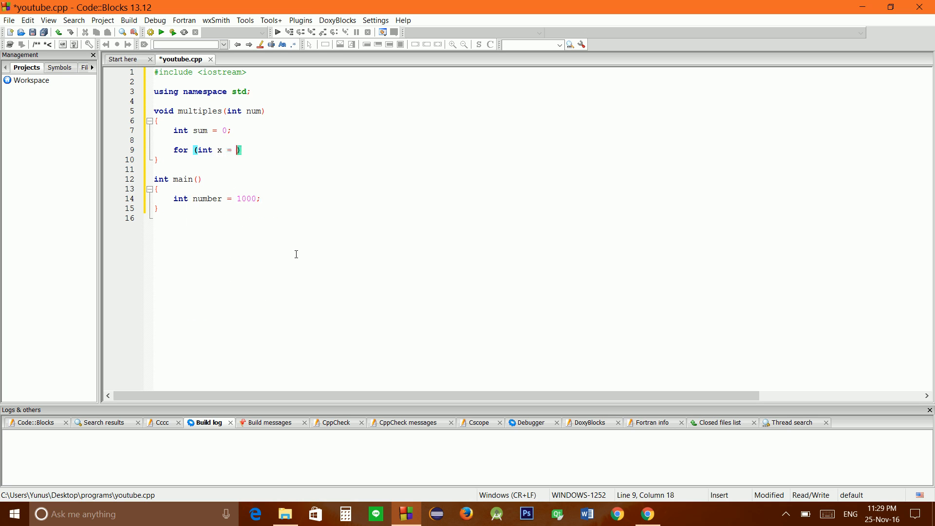
pyautogui.write('0; x <')
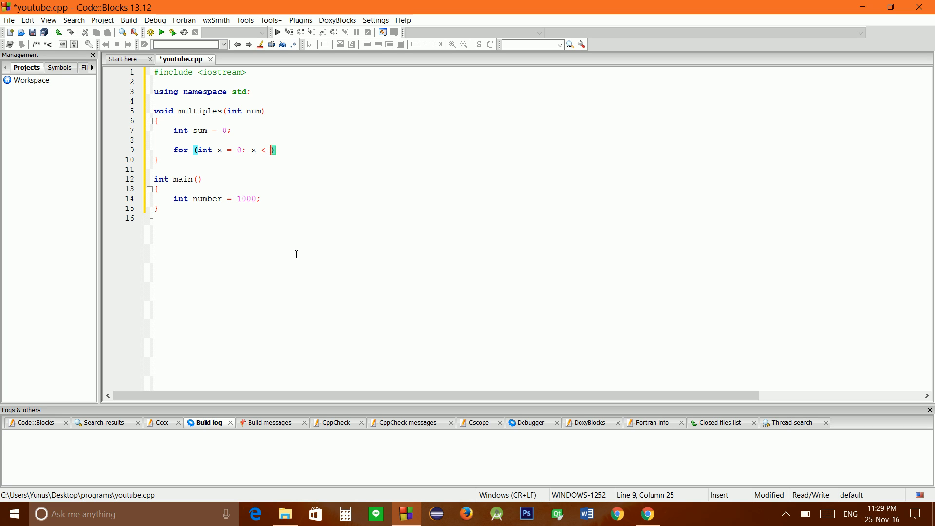
pyautogui.write('num;')
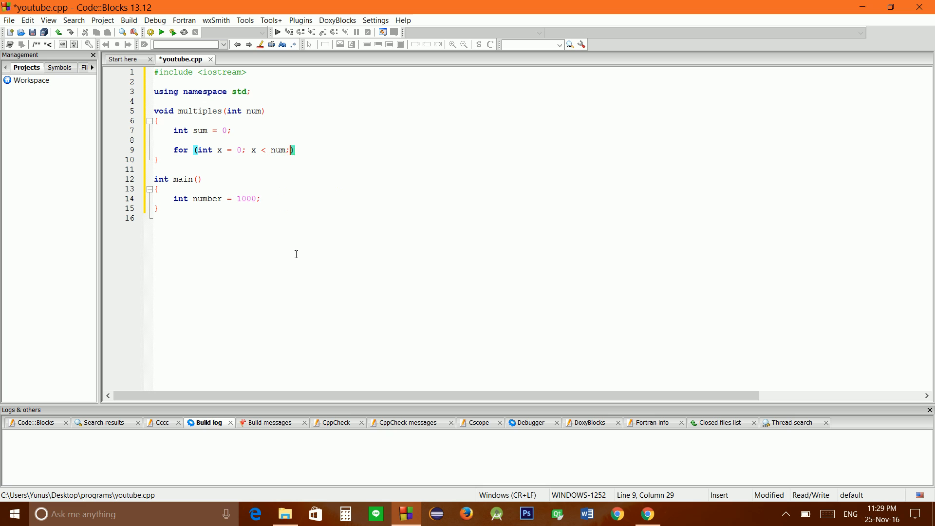
pyautogui.write('x++')
pyautogui.write('{')
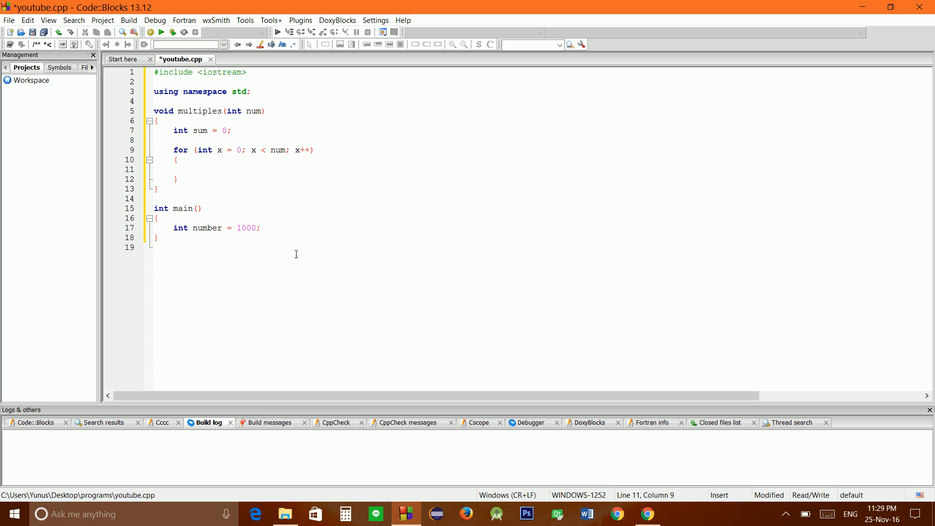
# Add if (x%3 == 0) inside the loop with sum = sum + x
pyautogui.click(192, 170)
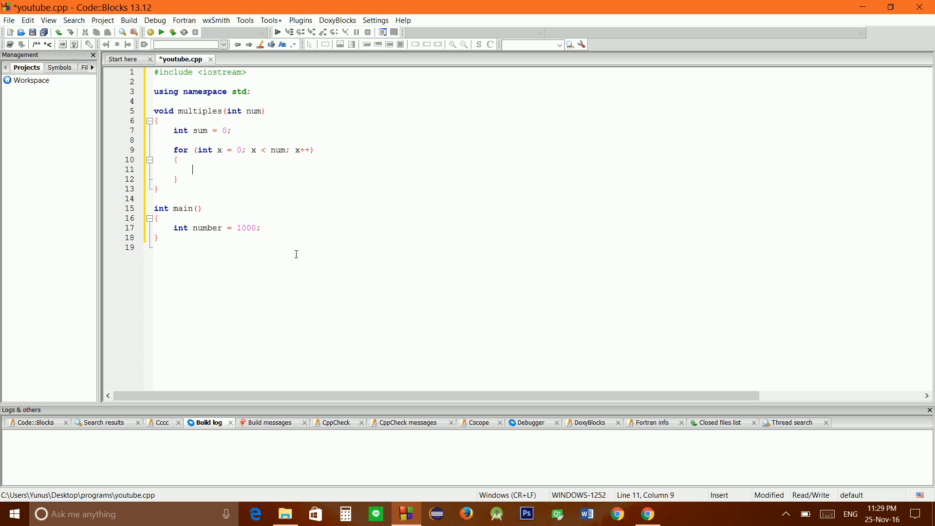
pyautogui.write('if ()')
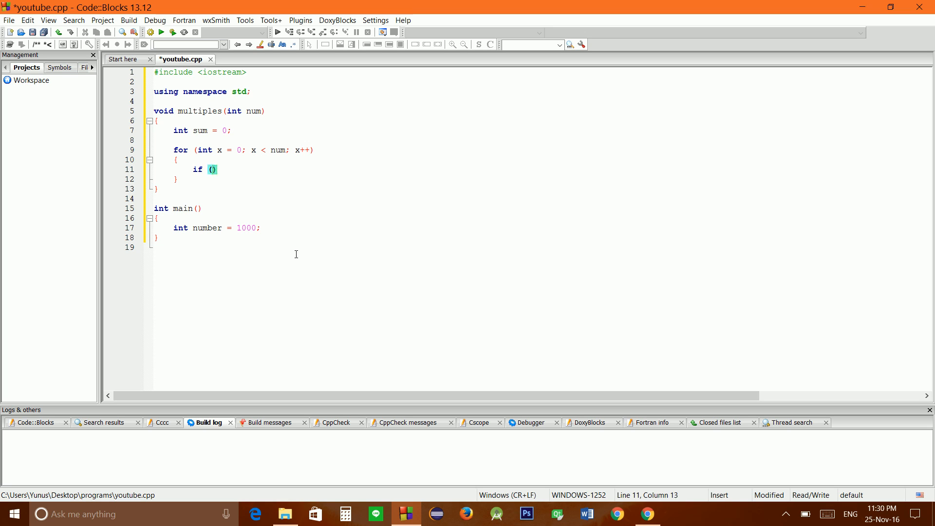
pyautogui.write('x%')
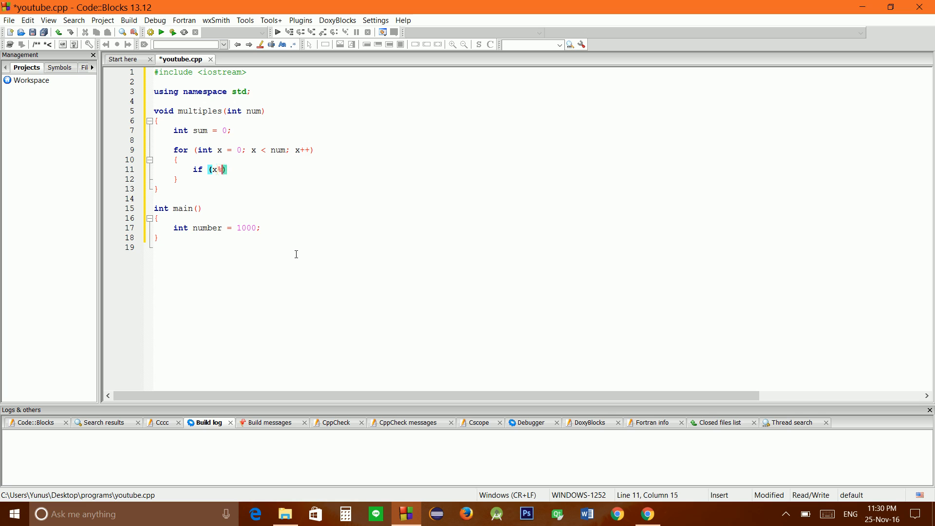
pyautogui.write('3 == 0')
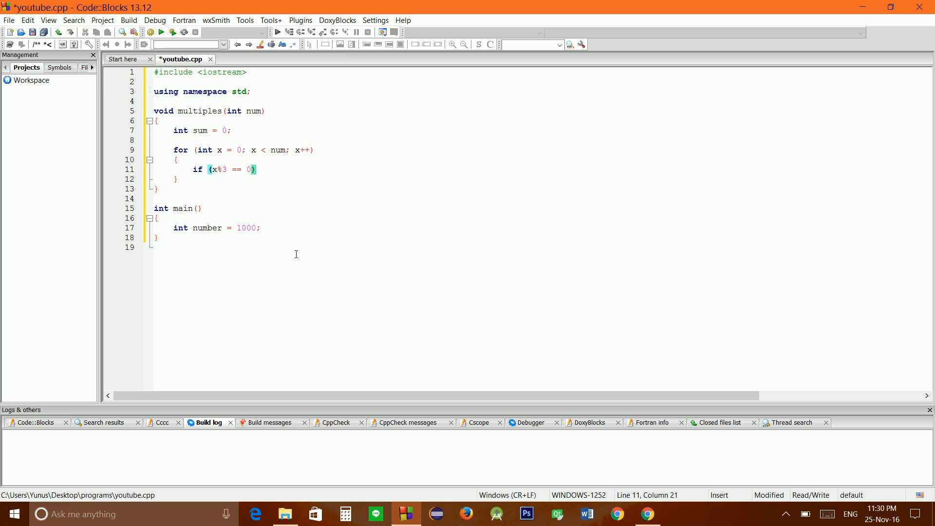
pyautogui.write('{')
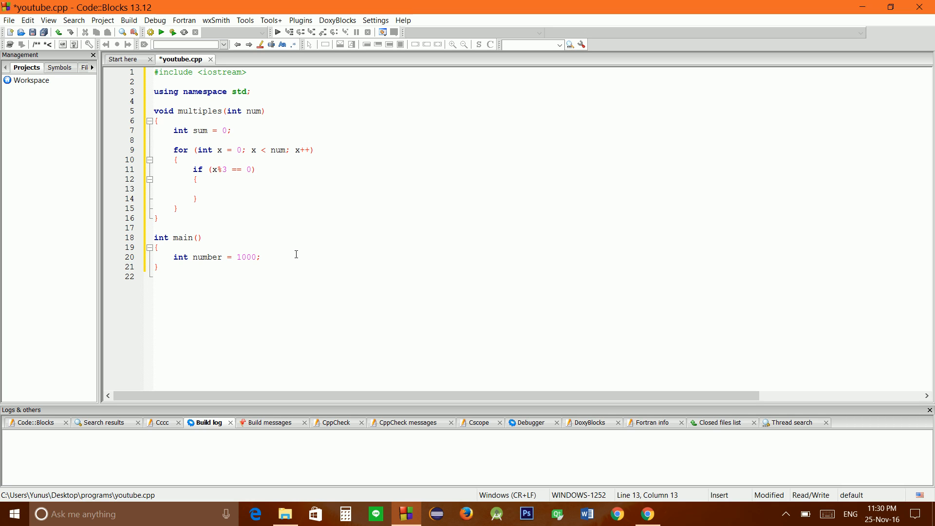
pyautogui.write('sum = sum + x')
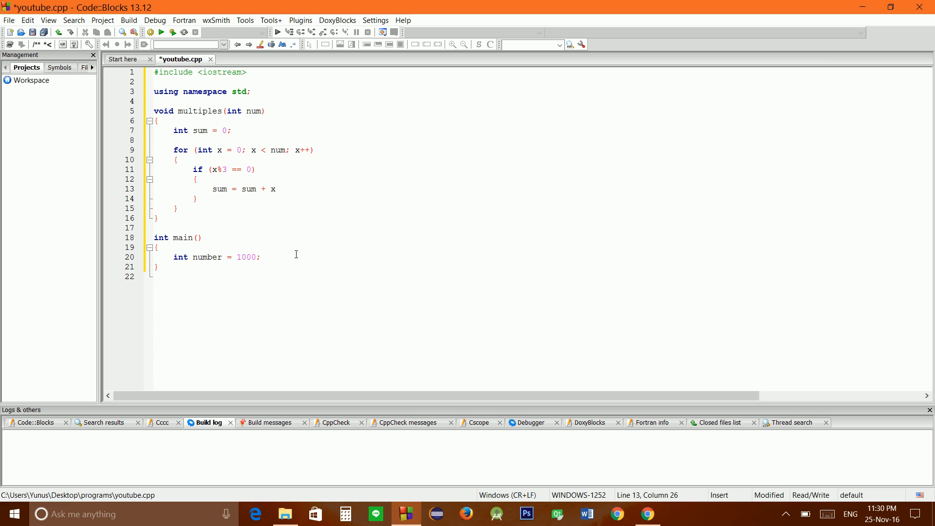
pyautogui.write(';')
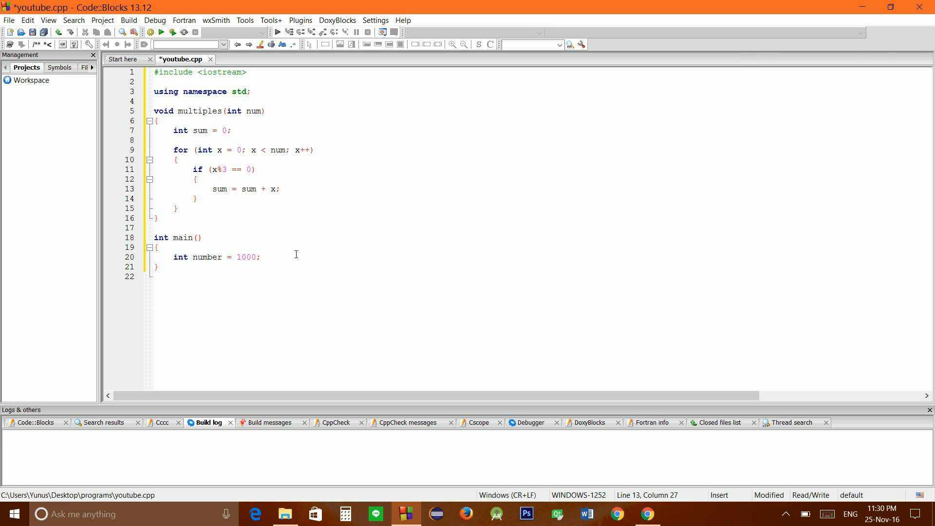
pyautogui.click(280, 189)
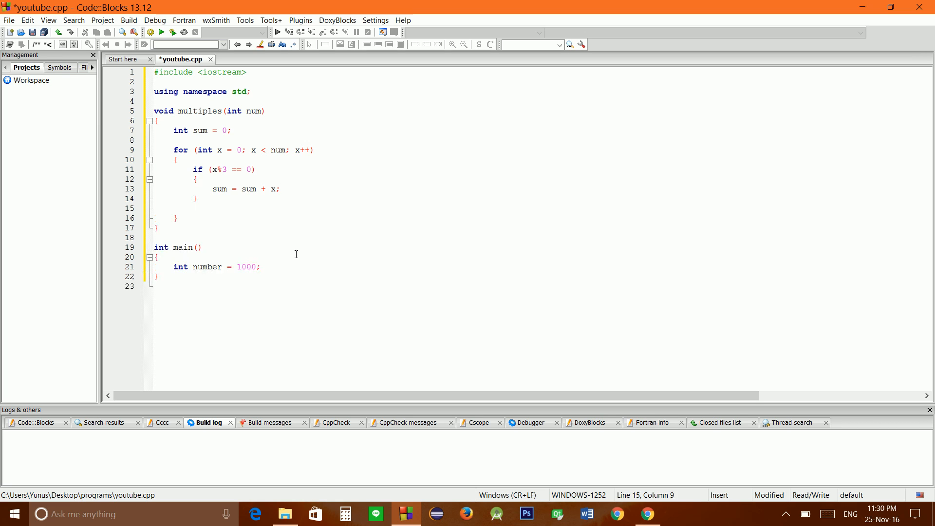
# Add else if (x%5 == 0) branch that also does sum = sum + x
pyautogui.write('else if (x')
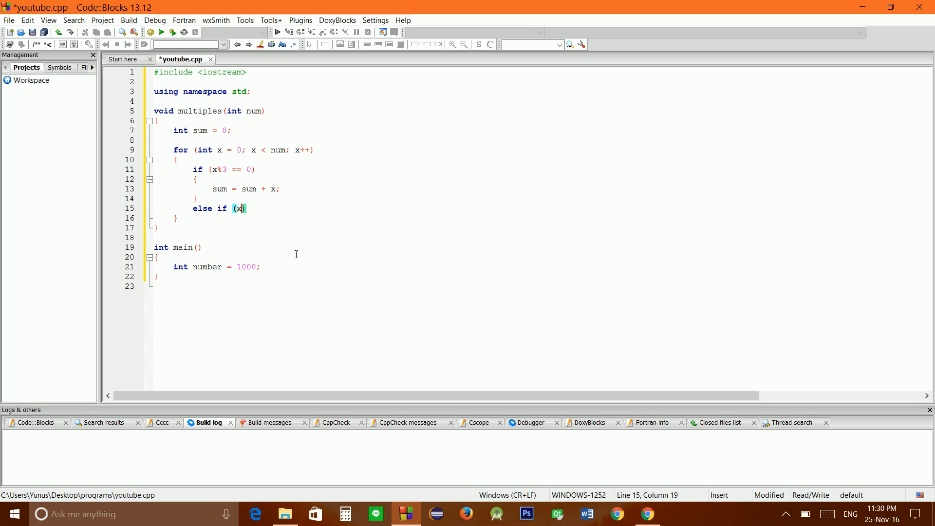
pyautogui.write('%5 == 0')
pyautogui.write('sum = sum + x;')
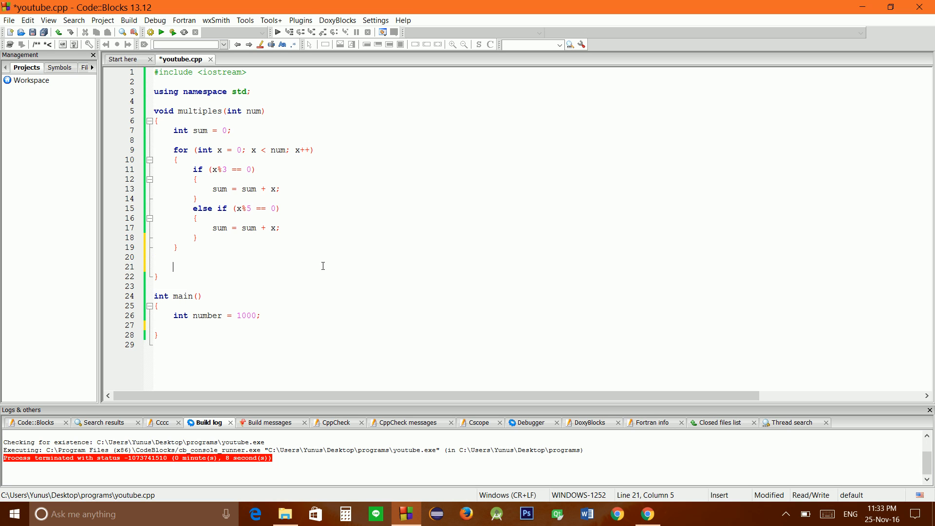
# Print "The sum is " with sum after the loop, and call multiples(number) in main
pyautogui.write('cout << "The sum is " << su')
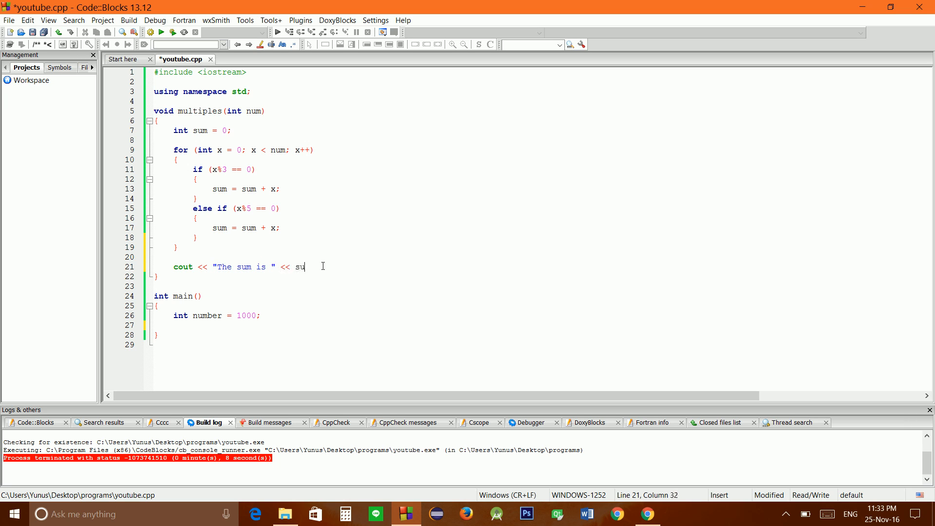
pyautogui.write('m;')
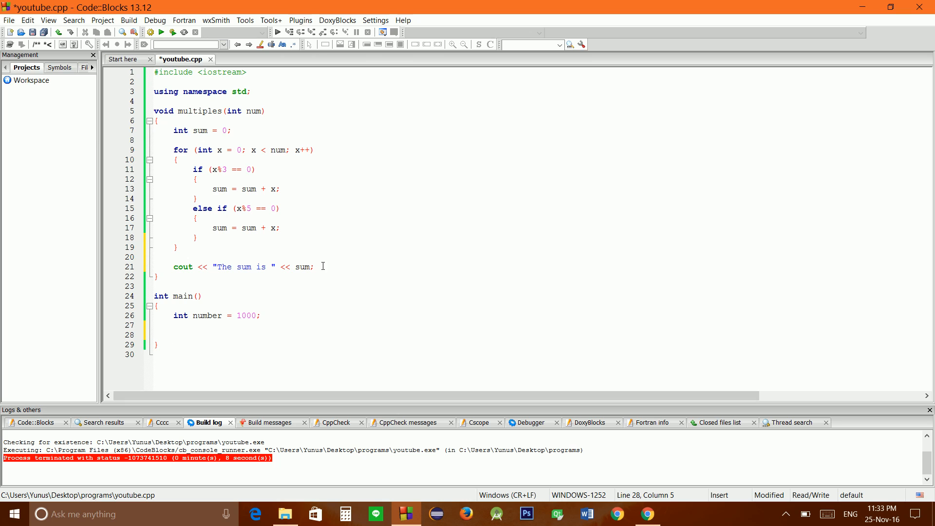
pyautogui.write('multiples')
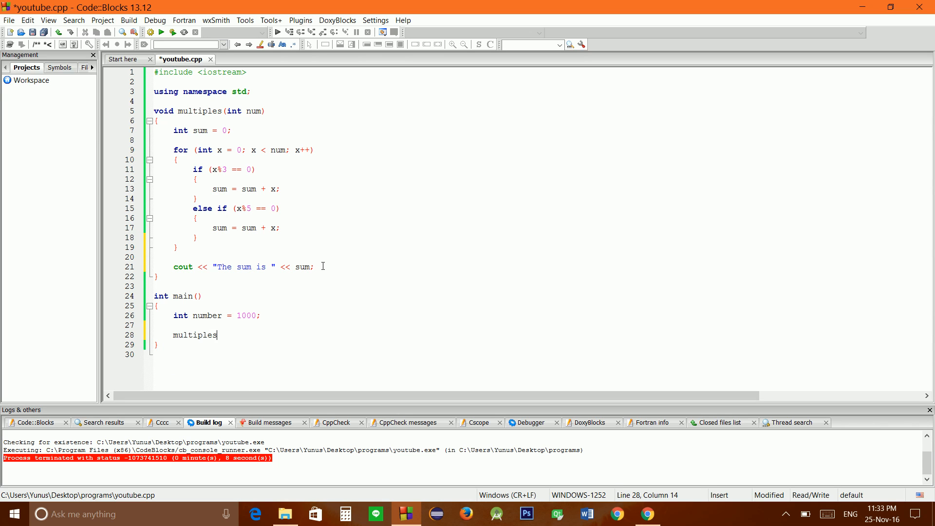
pyautogui.write('()')
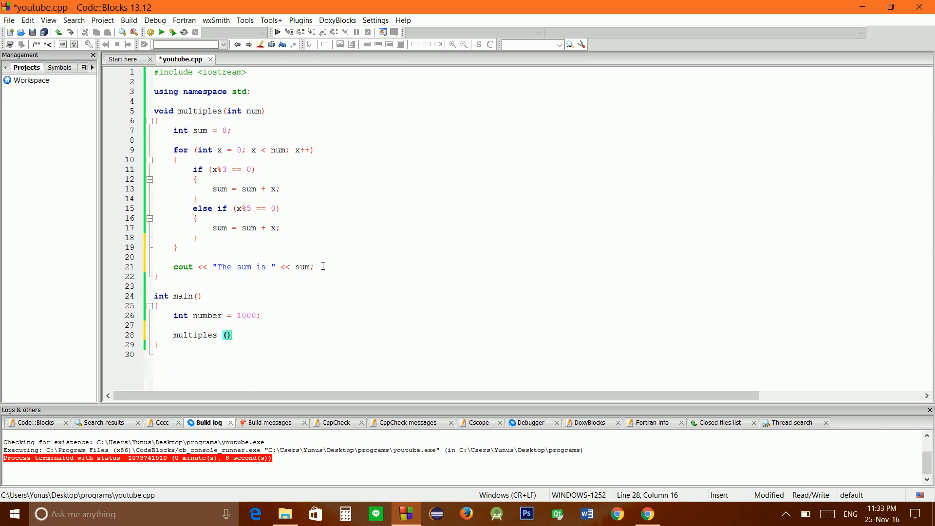
pyautogui.write('number')
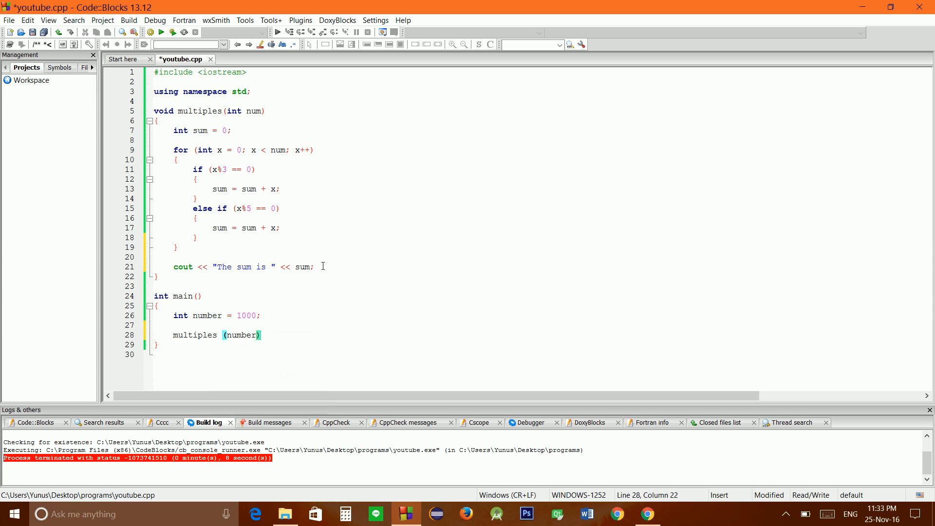
pyautogui.write(';')
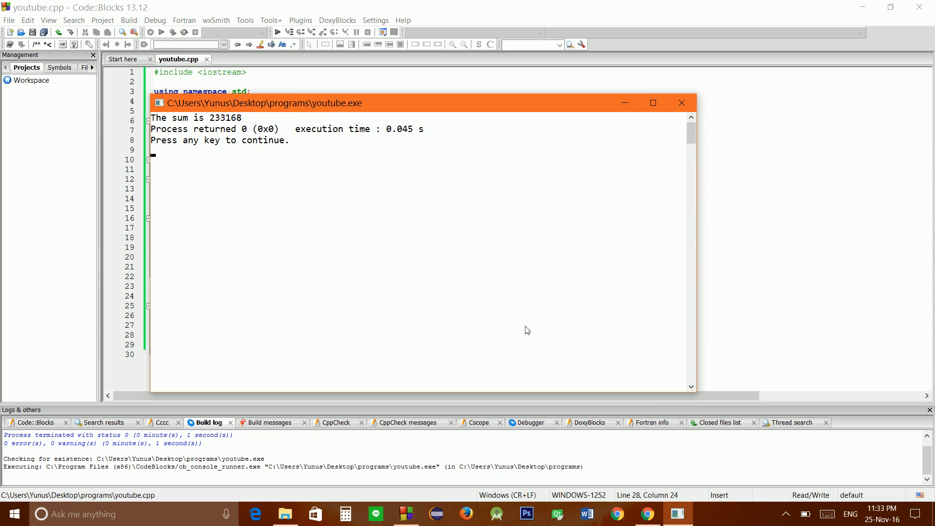
pyautogui.moveTo(213, 127)
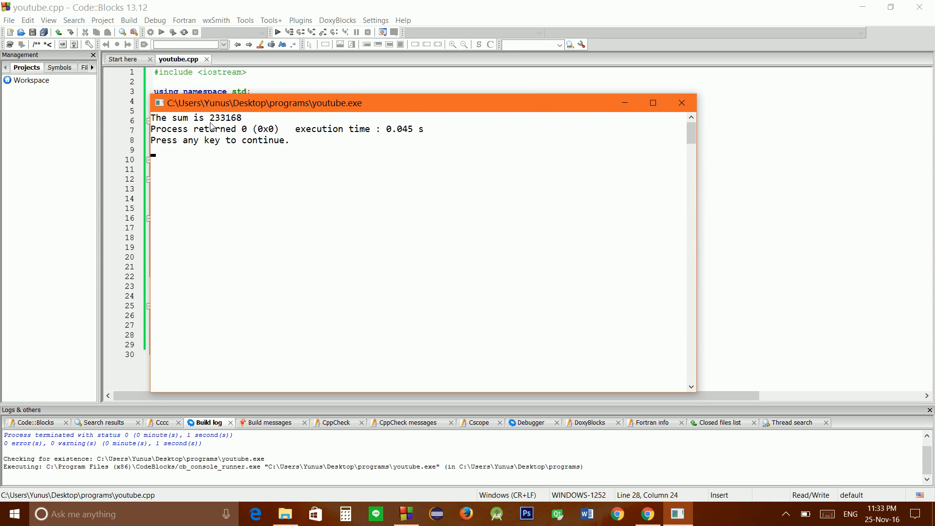
pyautogui.moveTo(226, 127)
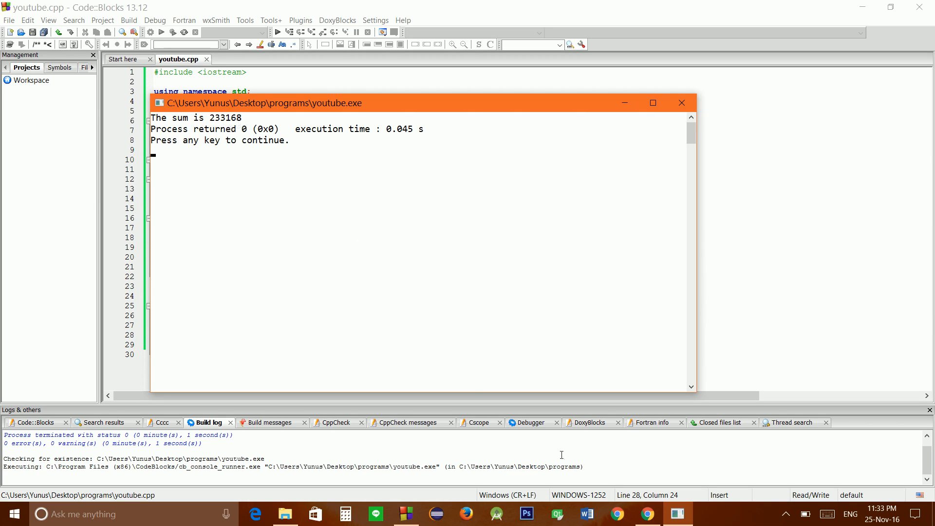
# Bring the Project Euler Problem 1 page back into view while the output shows 233168
pyautogui.click(646, 514)
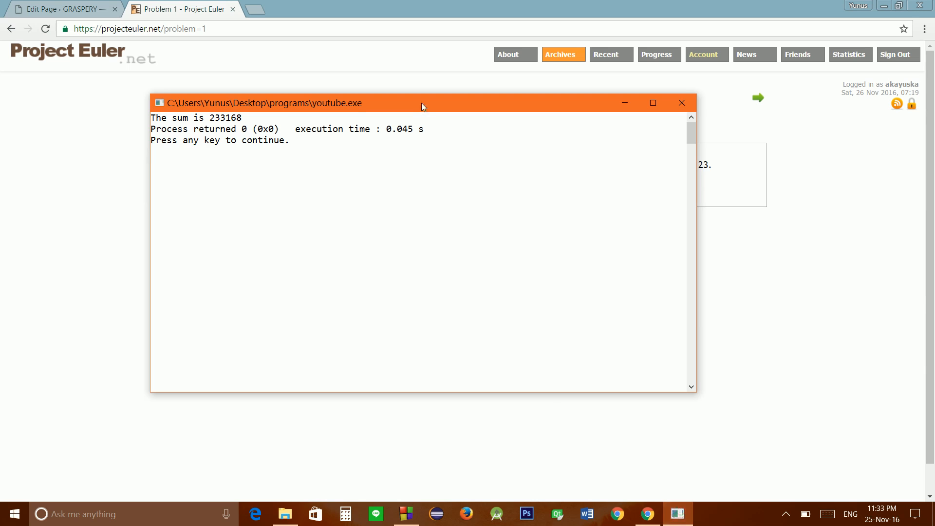
# Drag the console window down to reveal the page's answer 233168
pyautogui.moveTo(423, 103); pyautogui.dragTo(631, 249)
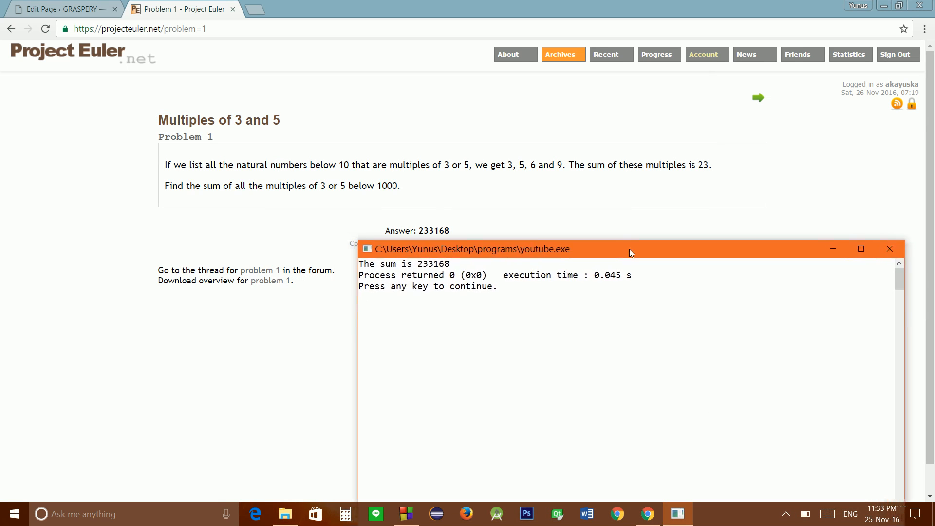